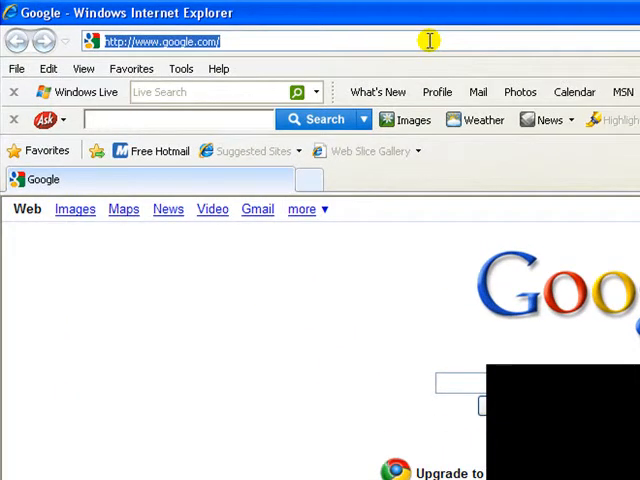
Go to fpsbanana and enter the Counter-Strike: Source skins section.
text(fpsba)
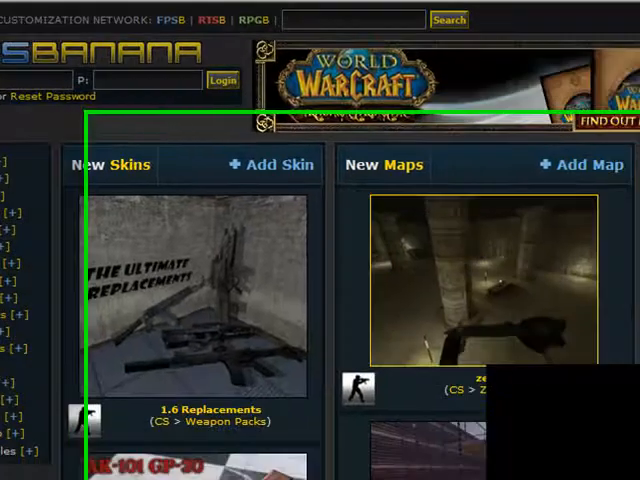
scroll(down, 3)
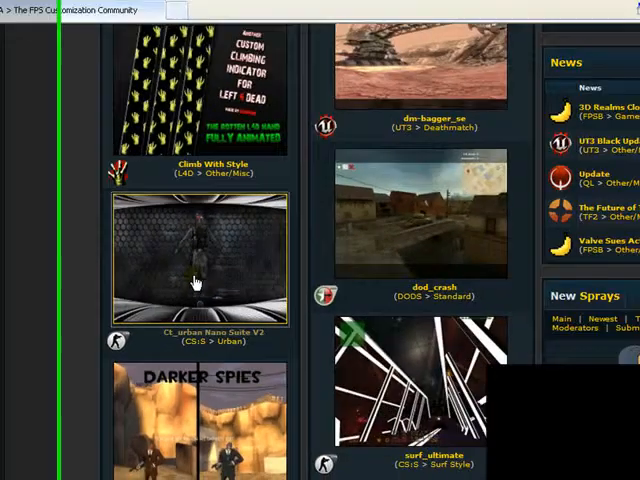
click(196, 260)
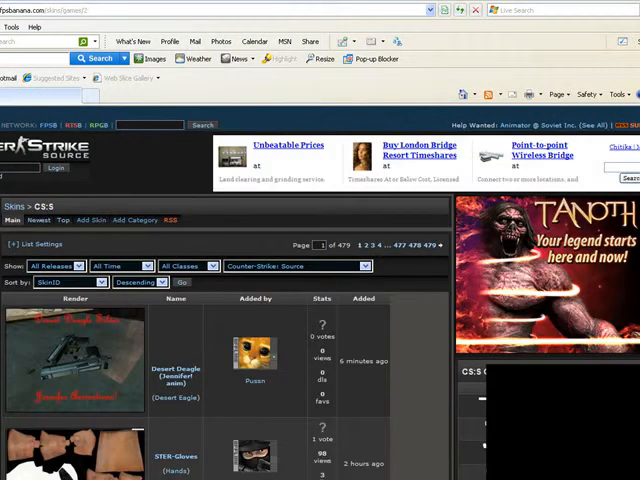
Scroll through the UMP45 skin list down to the H.K. Tactical UMP45 entry.
scroll(down, 3)
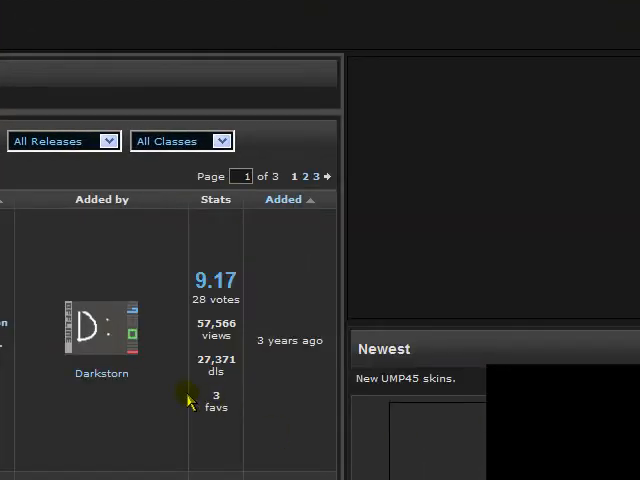
scroll(down, 3)
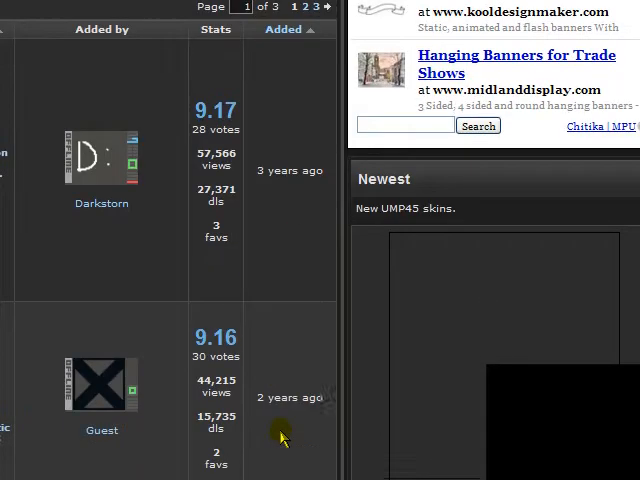
scroll(down, 3)
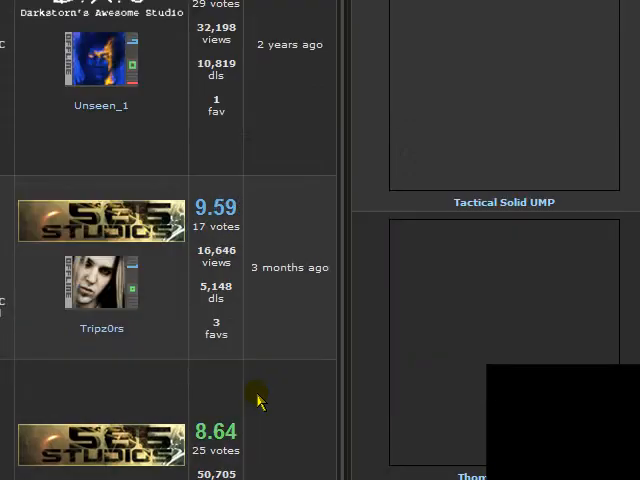
scroll(down, 3)
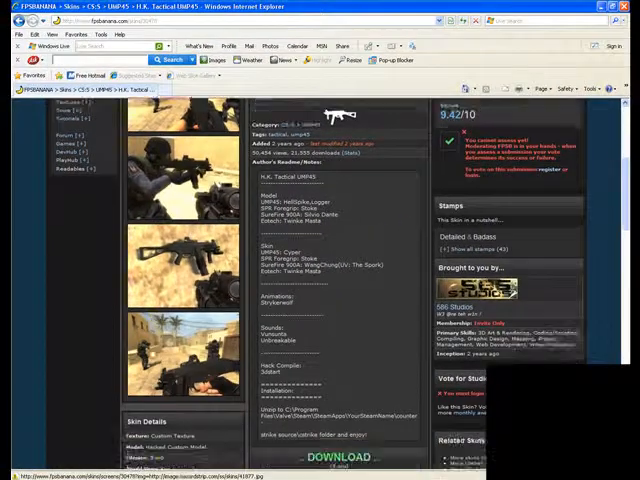
Download htump45.rar from the mirror and have it opened immediately.
scroll(down, 3)
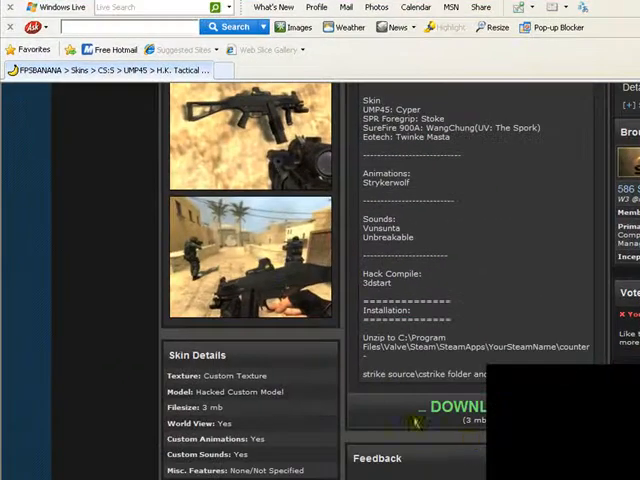
click(460, 408)
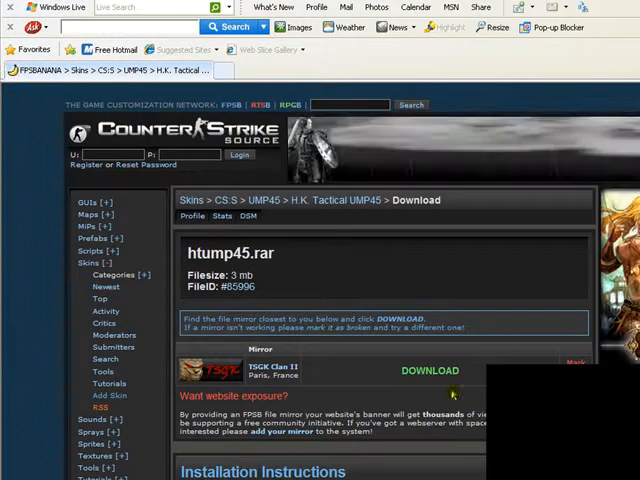
click(430, 372)
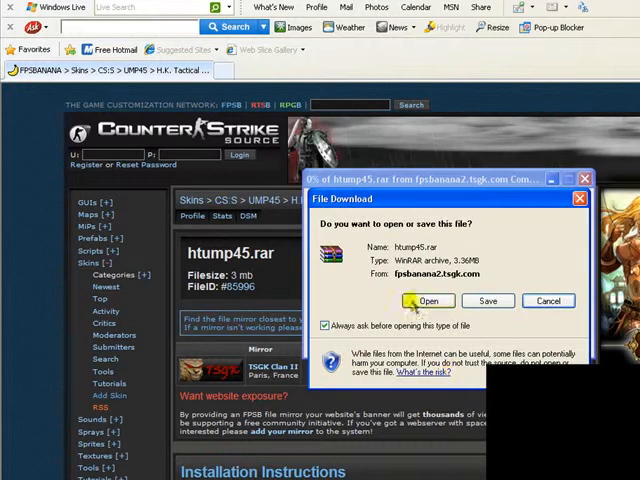
click(428, 300)
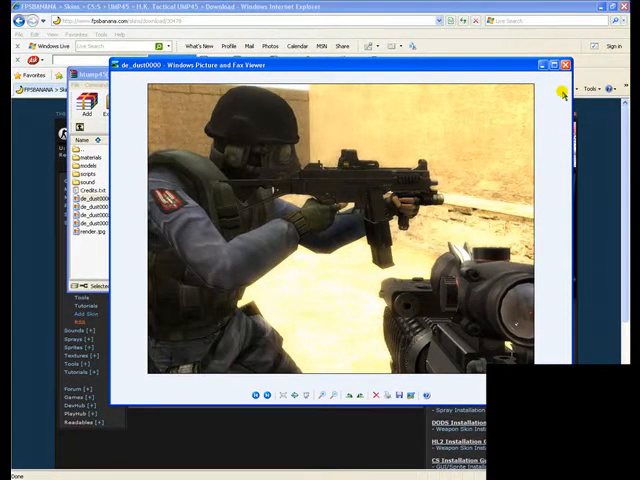
Flip through the remaining preview screenshots, close the viewer and enter the cstrike folder.
click(280, 394)
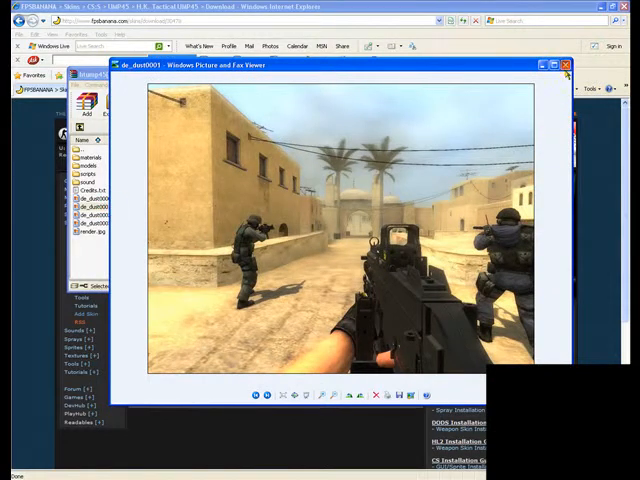
click(266, 396)
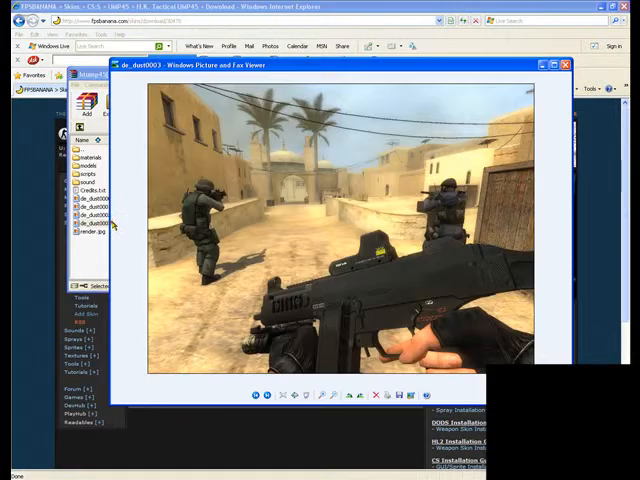
click(564, 64)
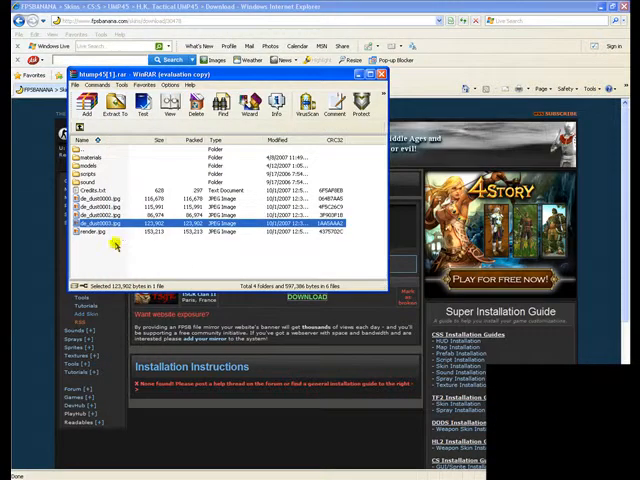
double_click(90, 232)
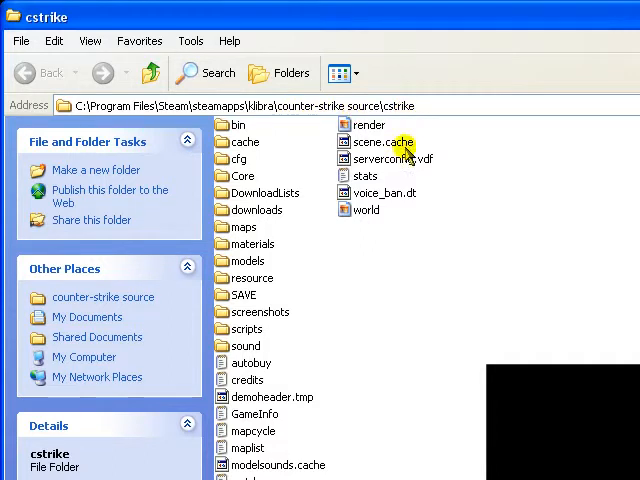
Switch to the WinRAR archive and return to its top level.
click(620, 16)
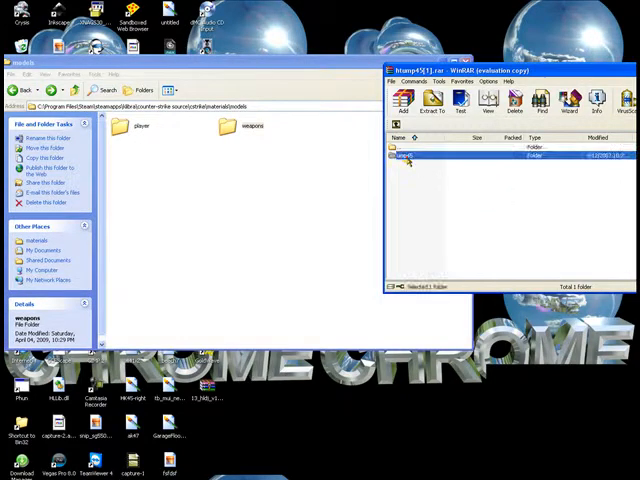
double_click(410, 156)
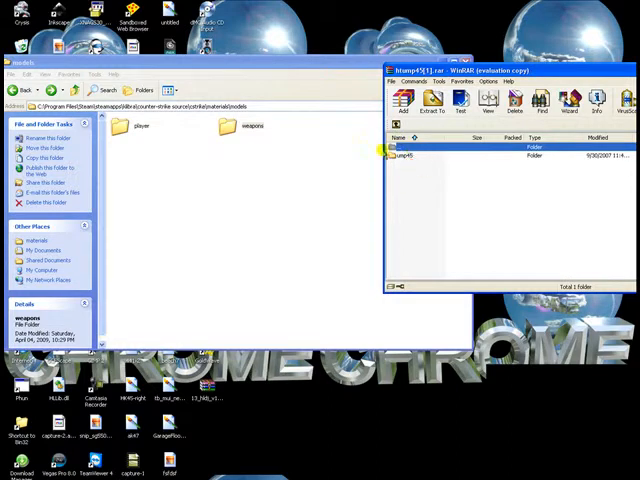
double_click(248, 126)
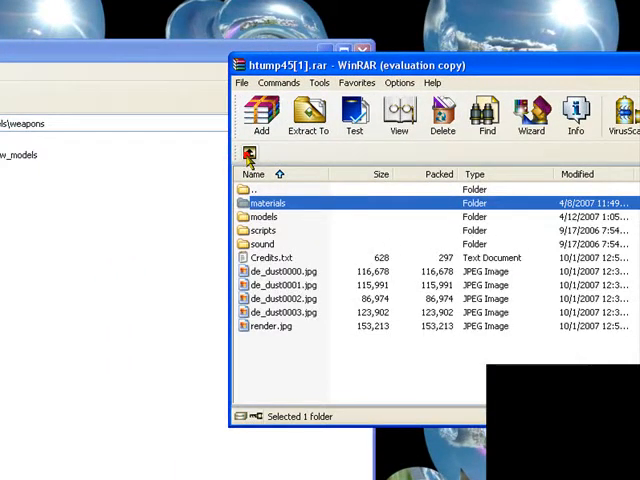
Descend into the archive's materials\models\weapons folder holding the UMP45 textures.
double_click(264, 216)
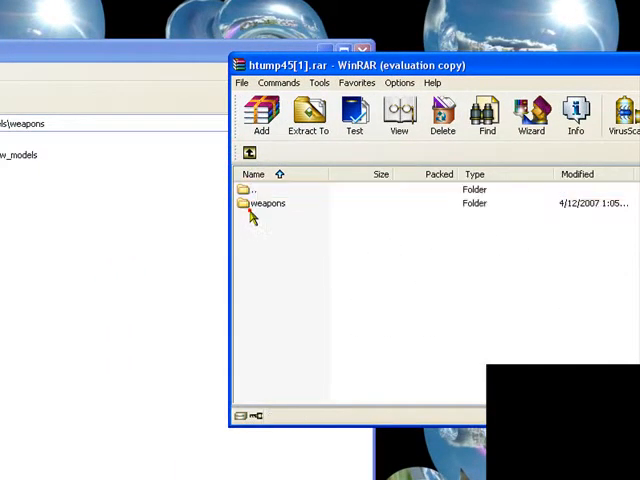
double_click(266, 204)
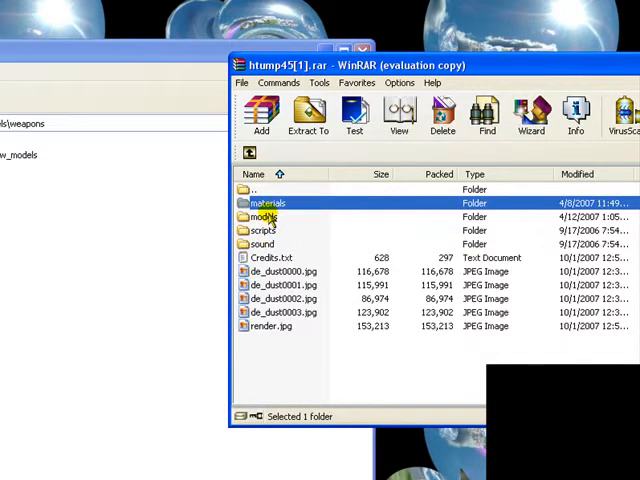
double_click(268, 216)
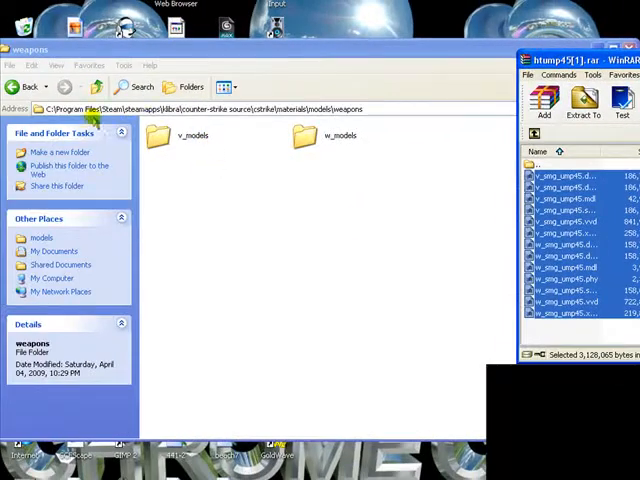
Bring the archive's model files into cstrike's models\weapons folder.
click(28, 88)
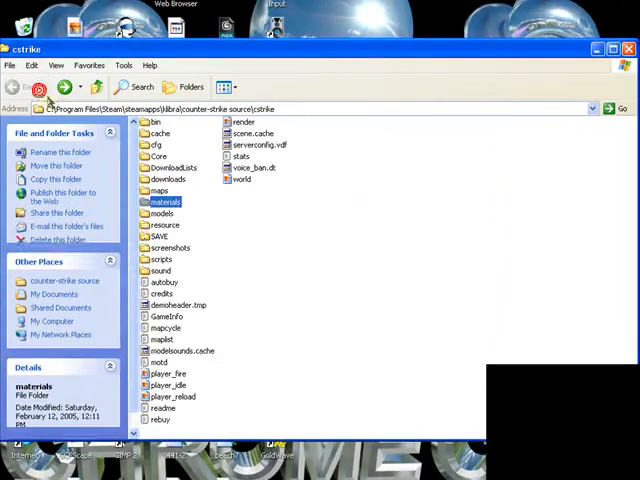
double_click(156, 212)
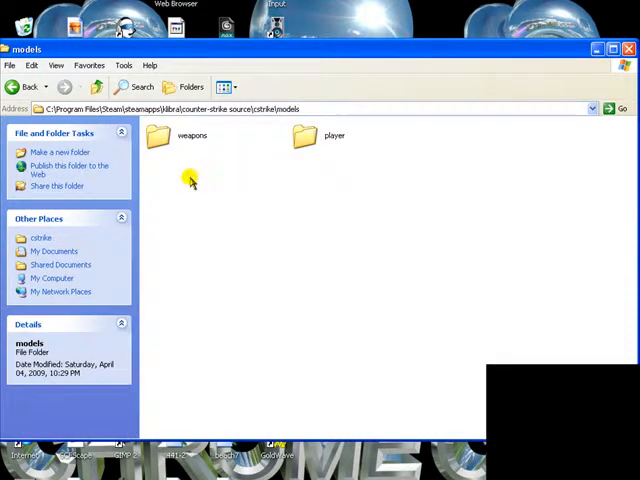
double_click(156, 136)
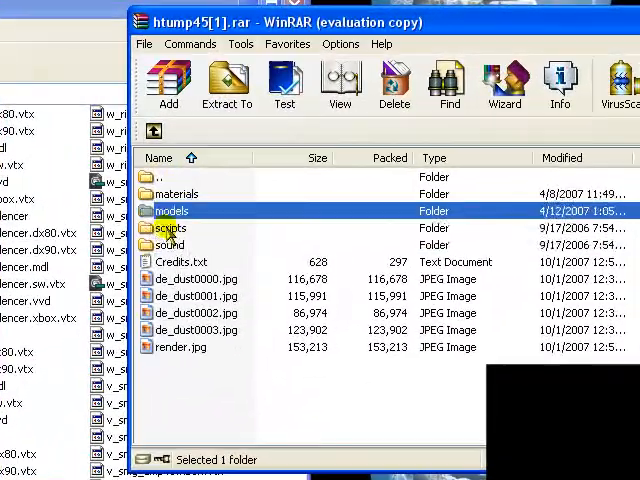
double_click(170, 244)
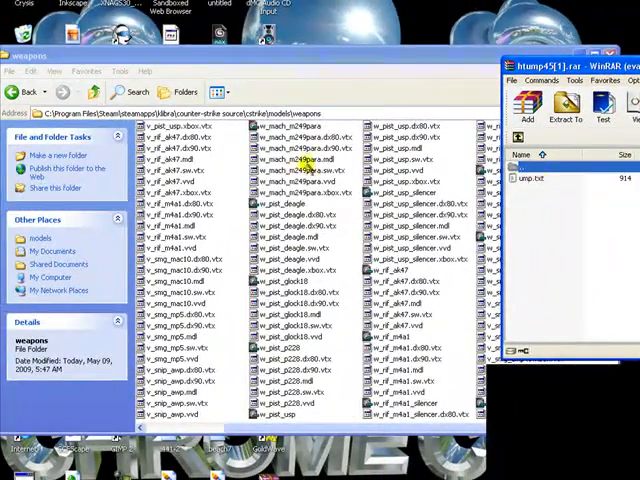
Place the skin's script file into cstrike's scripts folder.
click(32, 92)
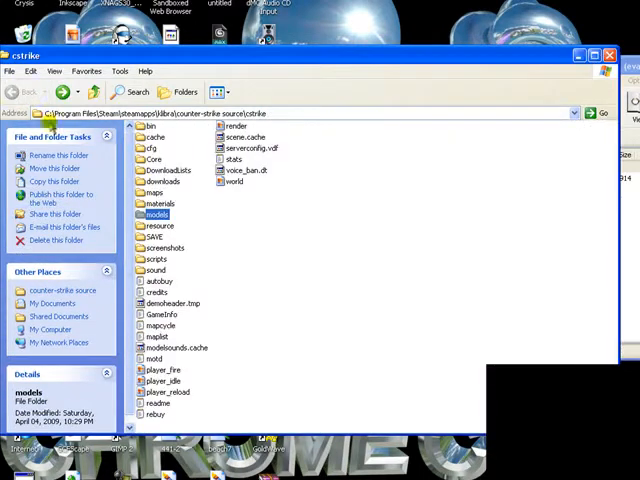
double_click(156, 260)
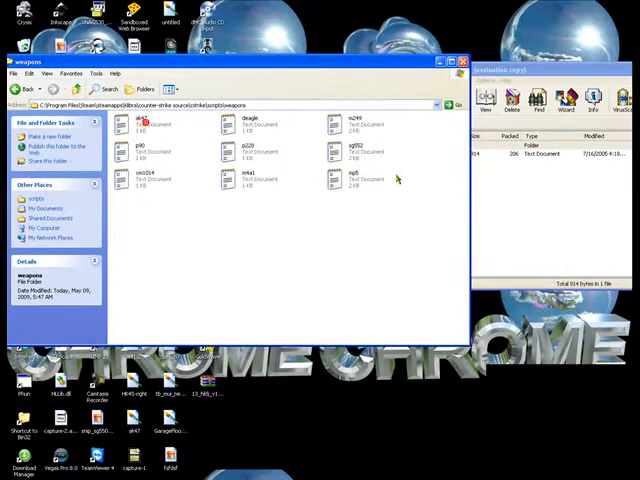
click(352, 178)
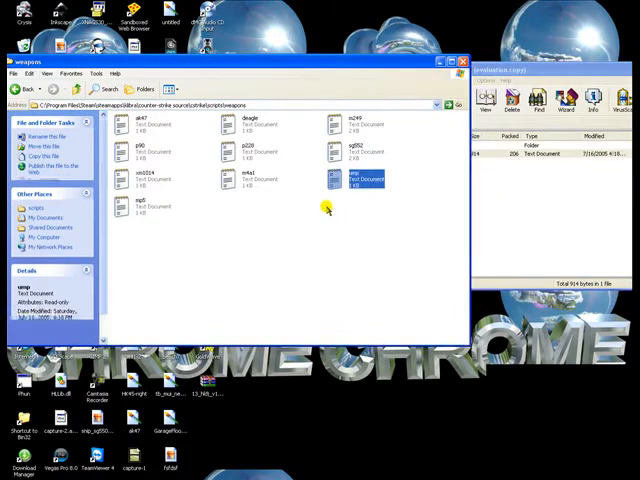
click(24, 88)
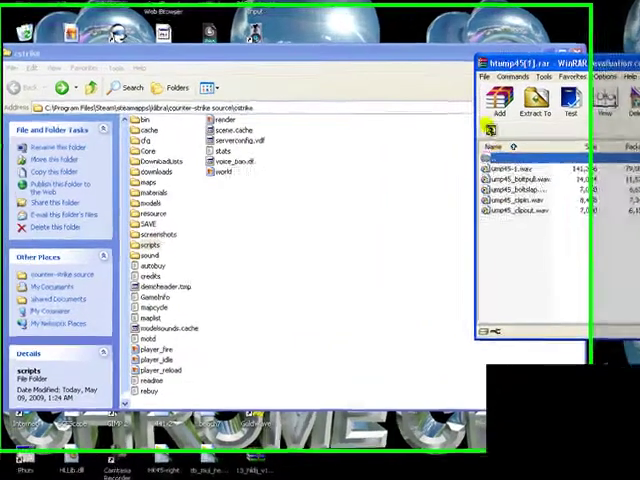
Enter the archive's last folder to extract its remaining files into cstrike.
double_click(152, 256)
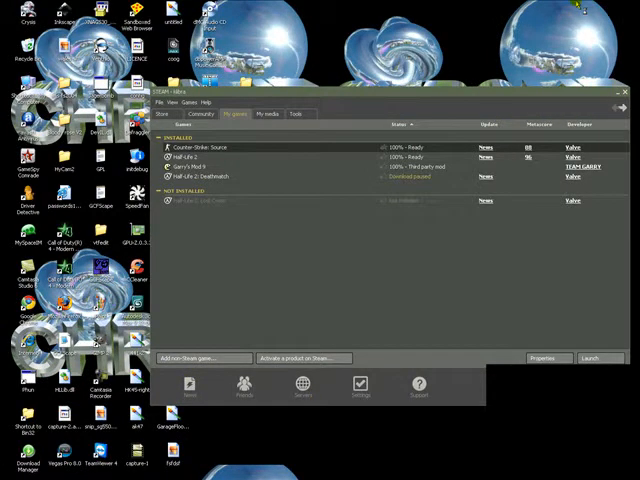
Launch Counter-Strike: Source, start a cs_assault server and dismiss the consistency error.
click(590, 356)
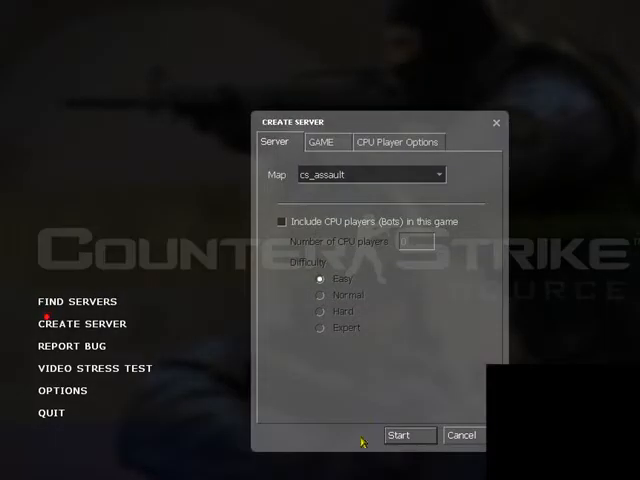
click(408, 436)
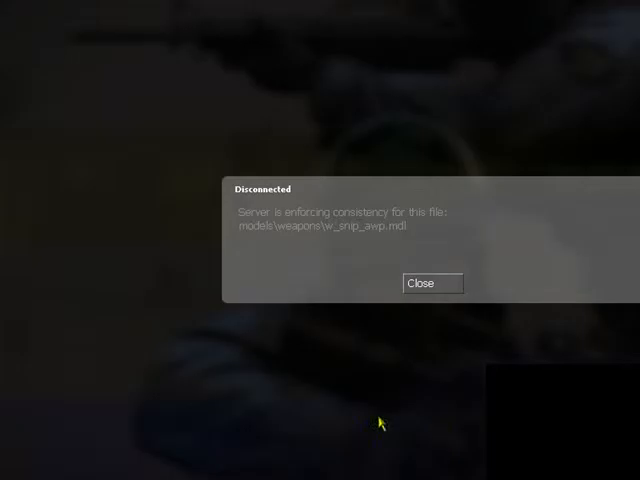
click(432, 284)
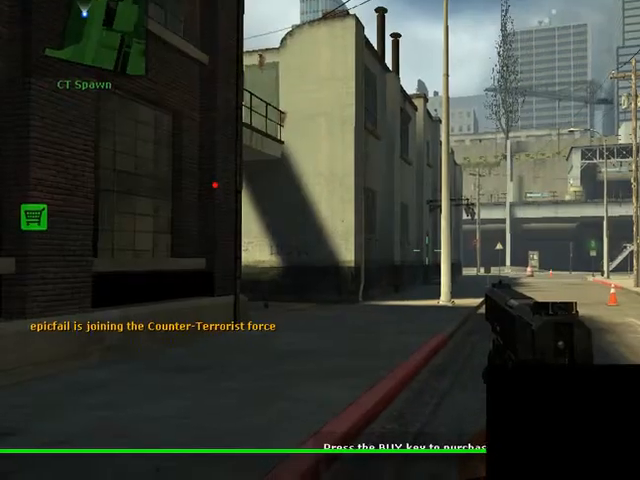
Buy the UMP45, roam cs_assault with it, then quit the game to the desktop.
key(b)
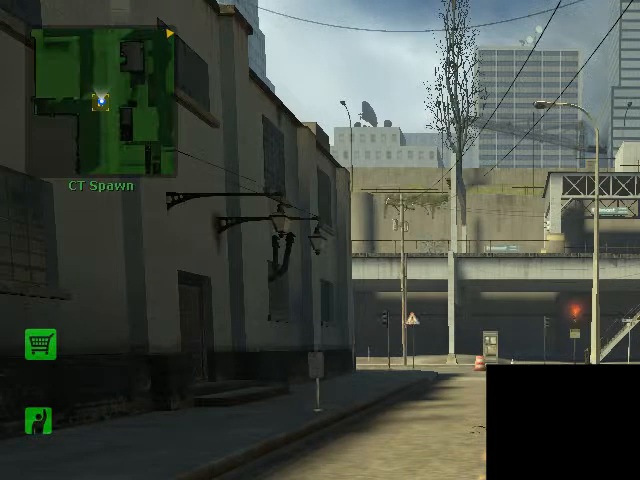
mouse_move(320, 240)
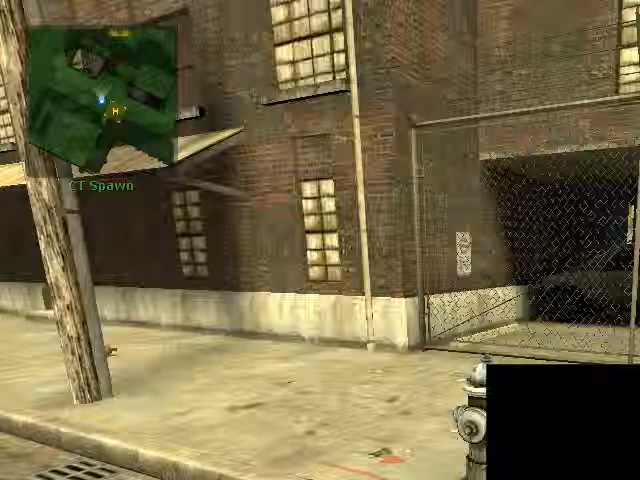
mouse_move(320, 240)
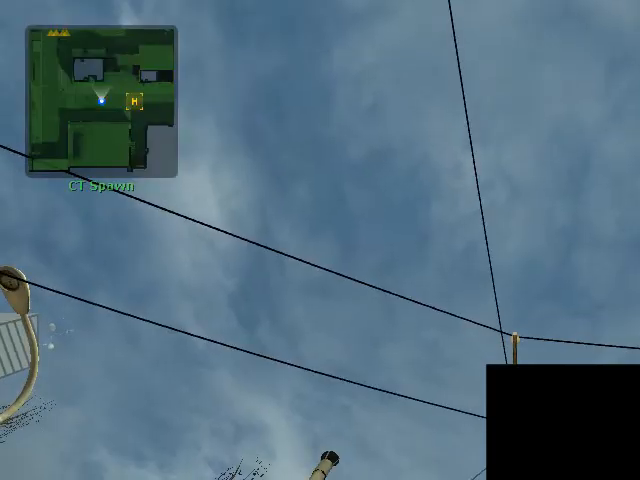
mouse_move(320, 240)
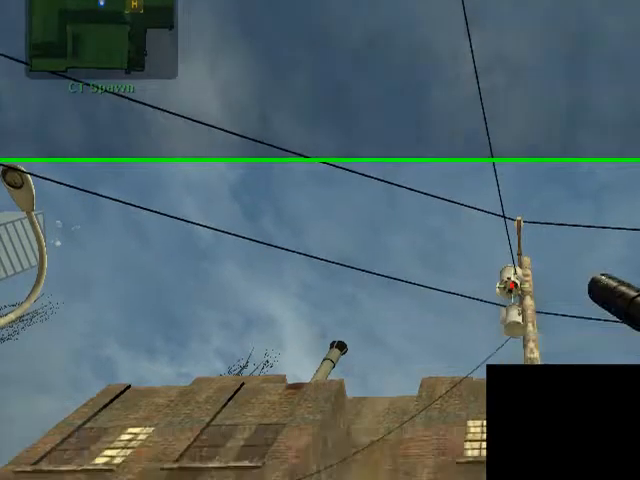
key(Escape)
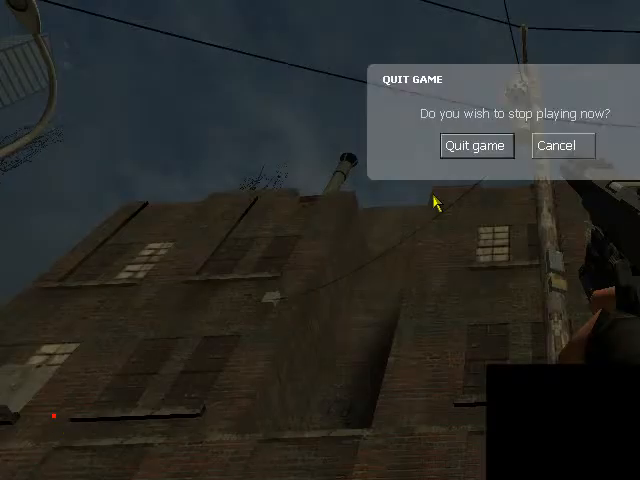
click(476, 144)
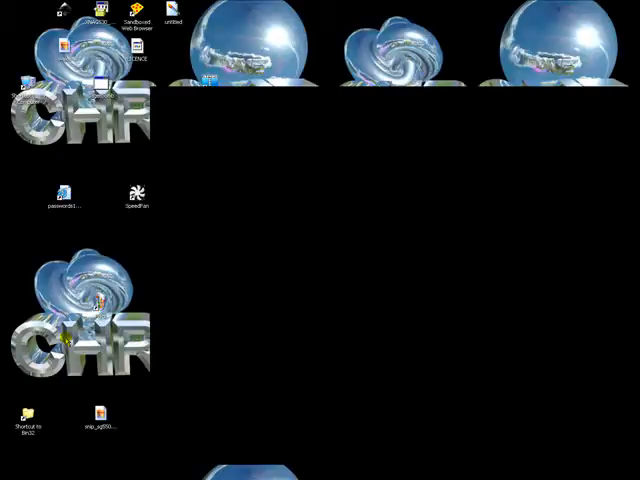